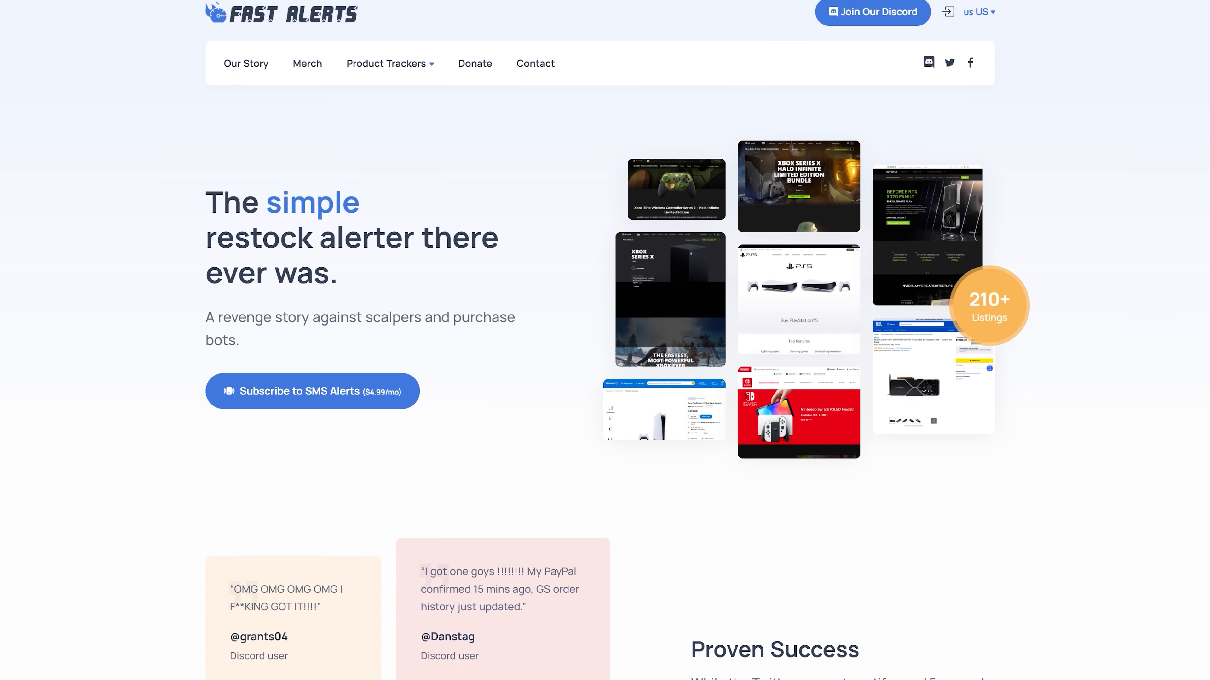
{"action": "scroll", "scroll_direction": "down", "scroll_amount": 3}
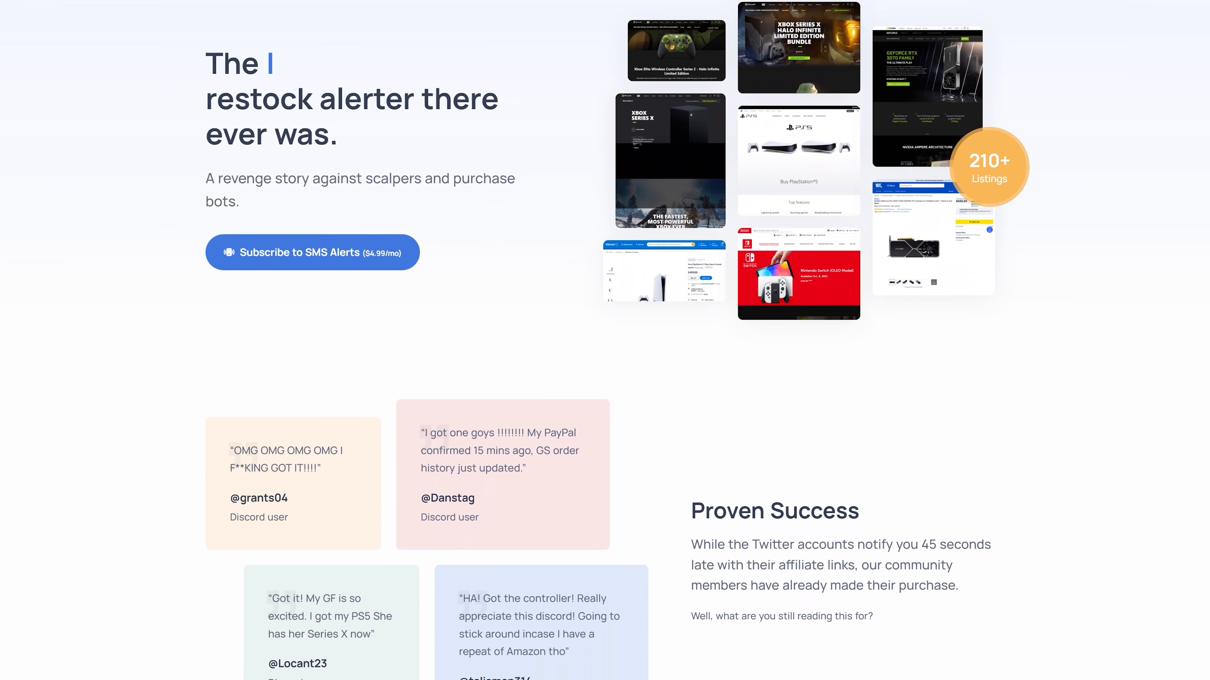
{"action": "scroll", "scroll_direction": "down", "scroll_amount": 3}
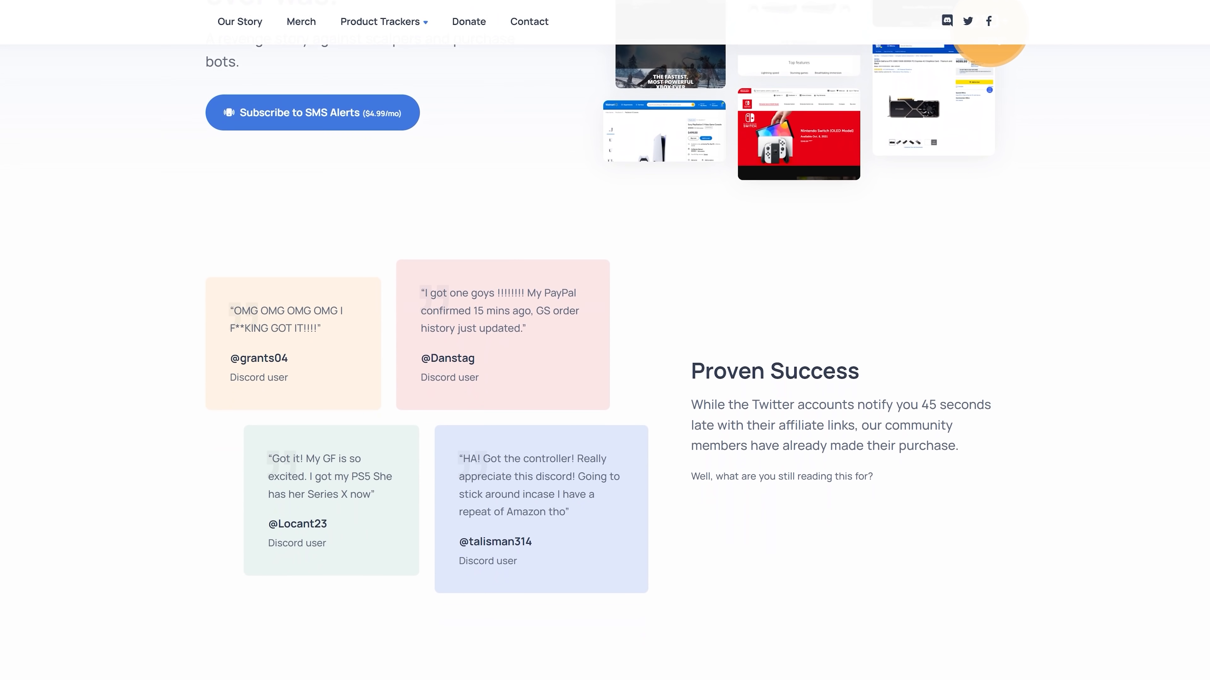
{"action": "scroll", "scroll_direction": "down", "scroll_amount": 3}
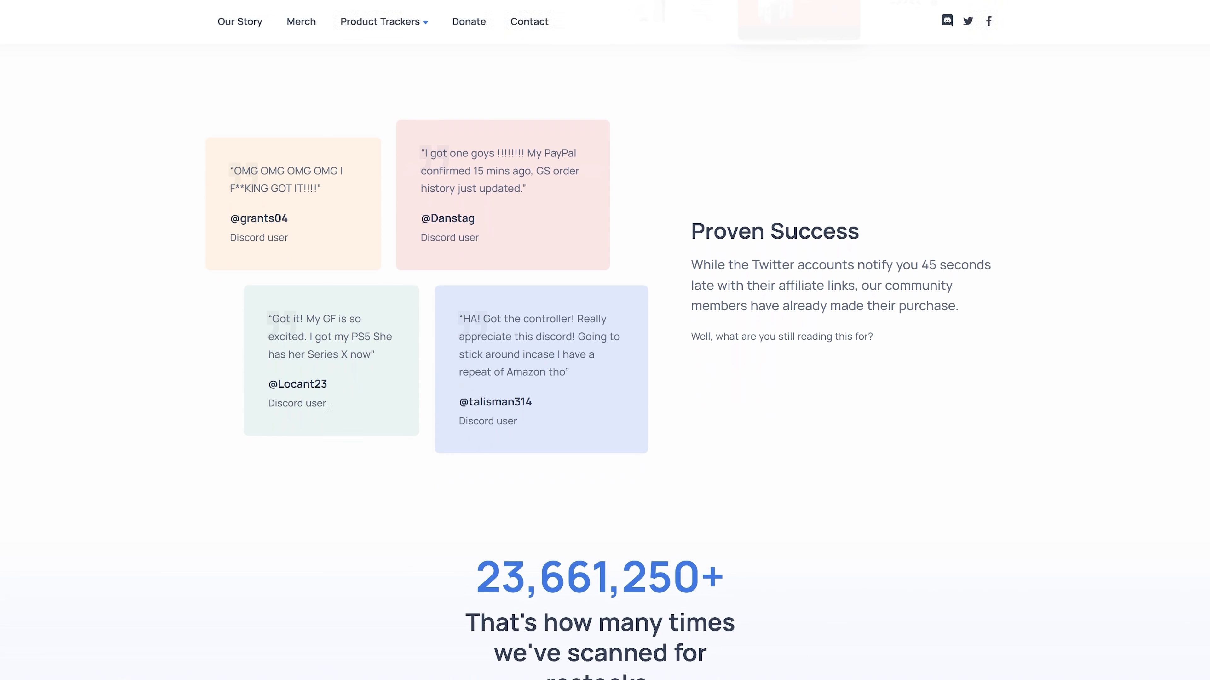
{"action": "scroll", "scroll_direction": "down", "scroll_amount": 3}
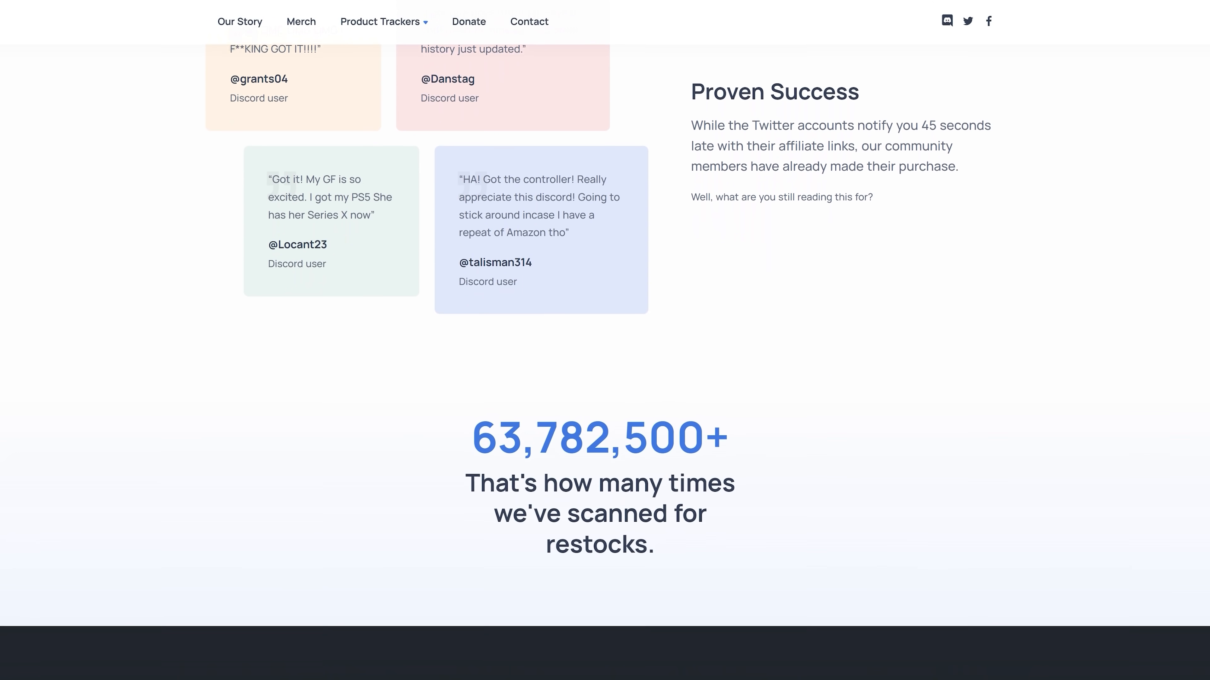
{"action": "scroll", "scroll_direction": "down", "scroll_amount": 3}
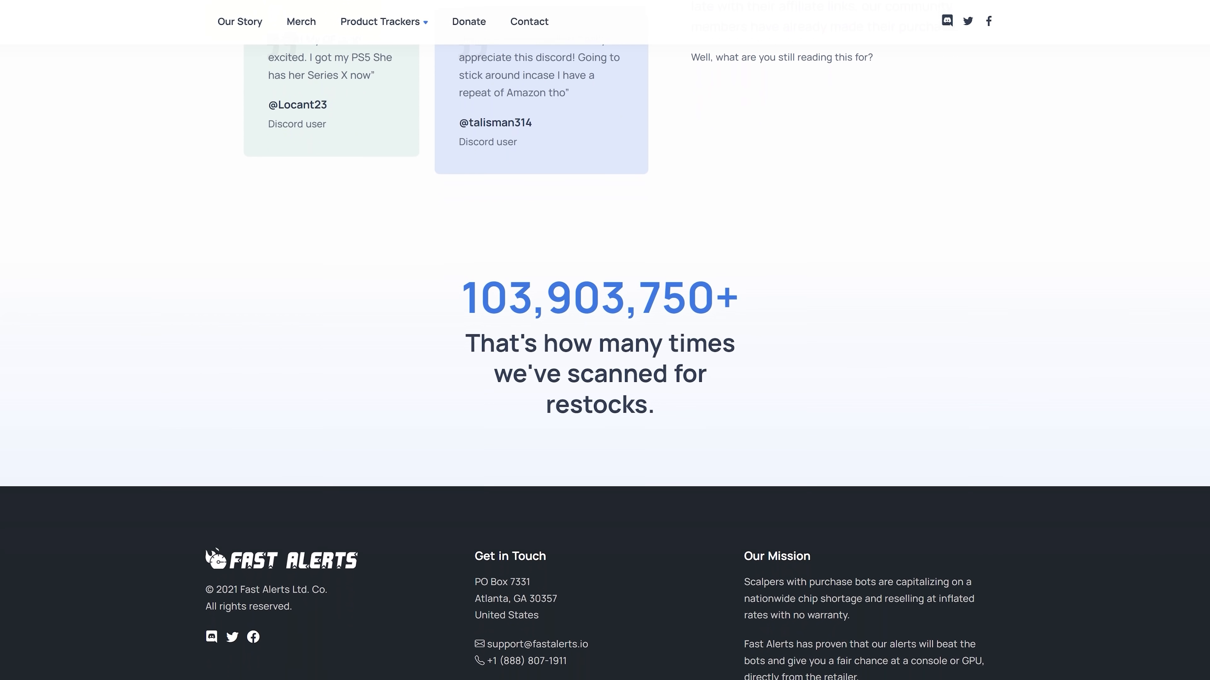
{"action": "scroll", "scroll_direction": "down", "scroll_amount": 3}
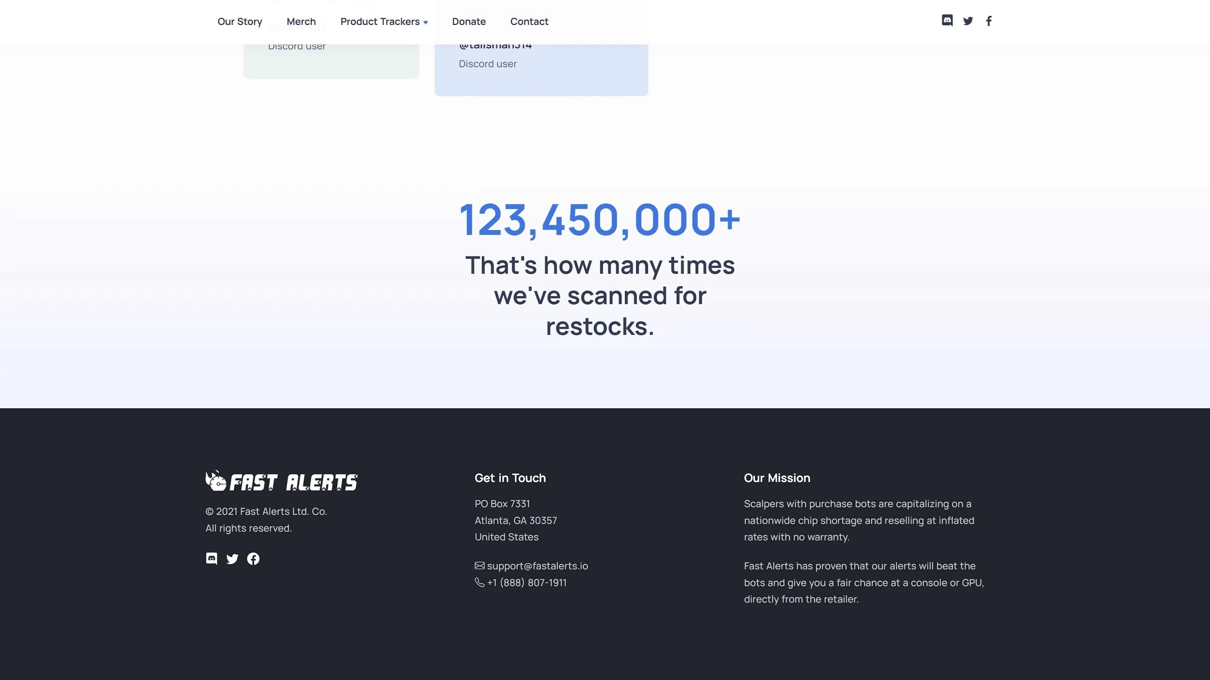
{"action": "scroll", "scroll_direction": "up", "scroll_amount": 3}
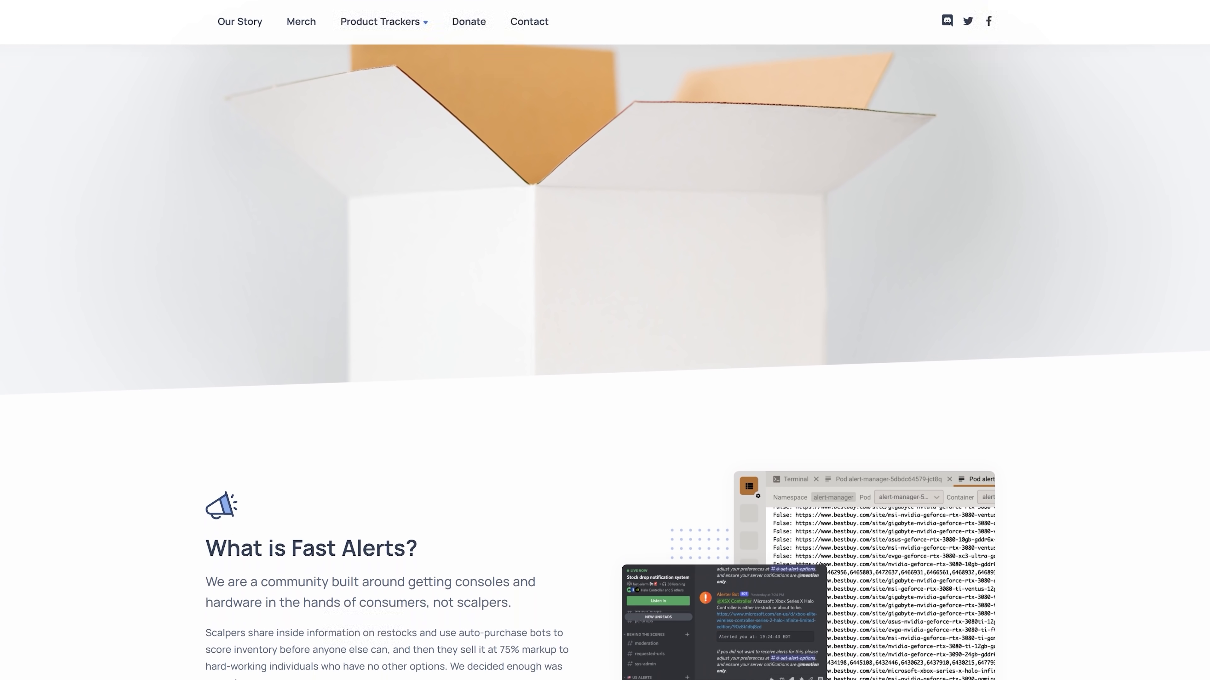
{"action": "scroll", "scroll_direction": "down", "scroll_amount": 3}
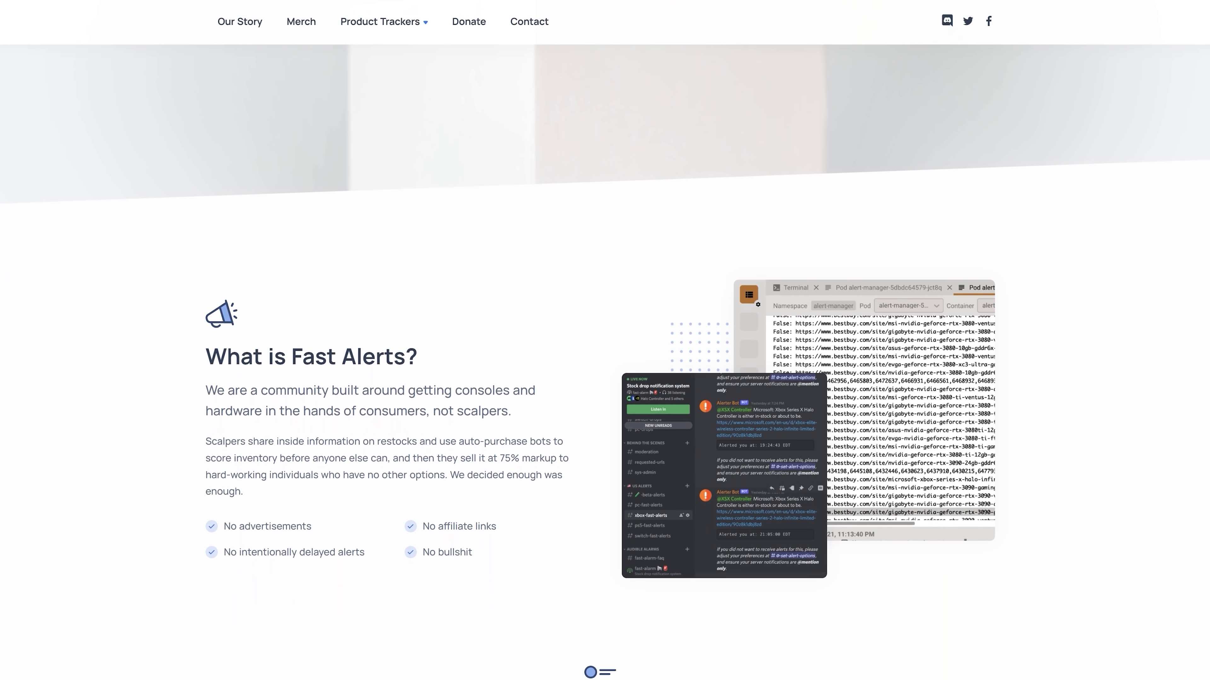
{"action": "scroll", "scroll_direction": "down", "scroll_amount": 3}
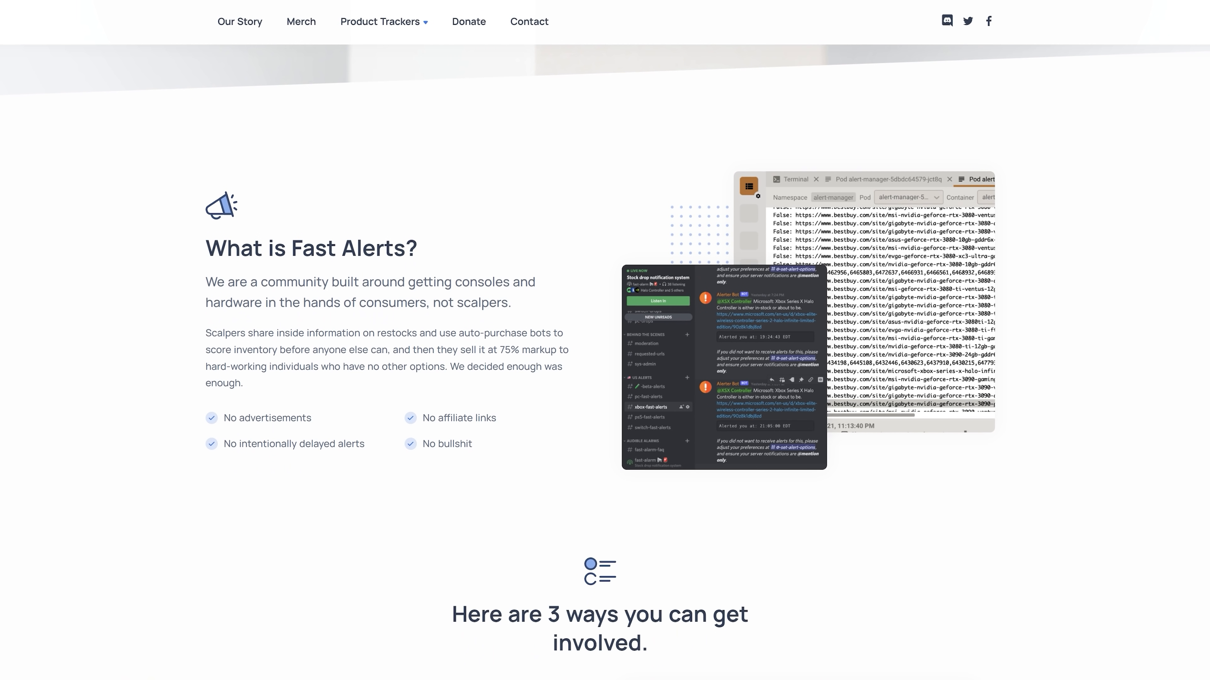